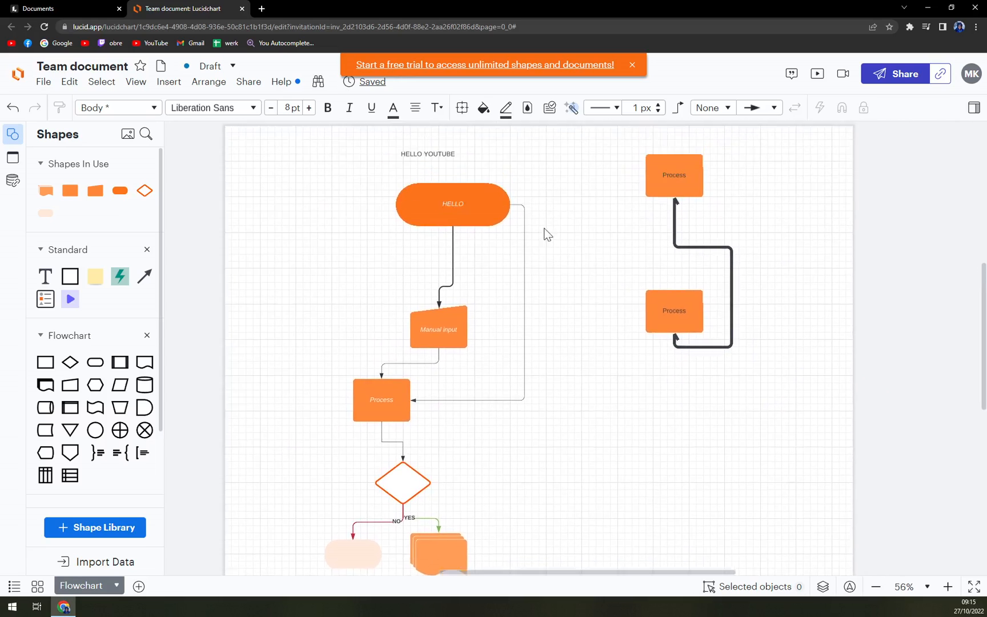
Step: Add a second blank page, Page 2, next to the Flowchart tab
scroll("down", 3)
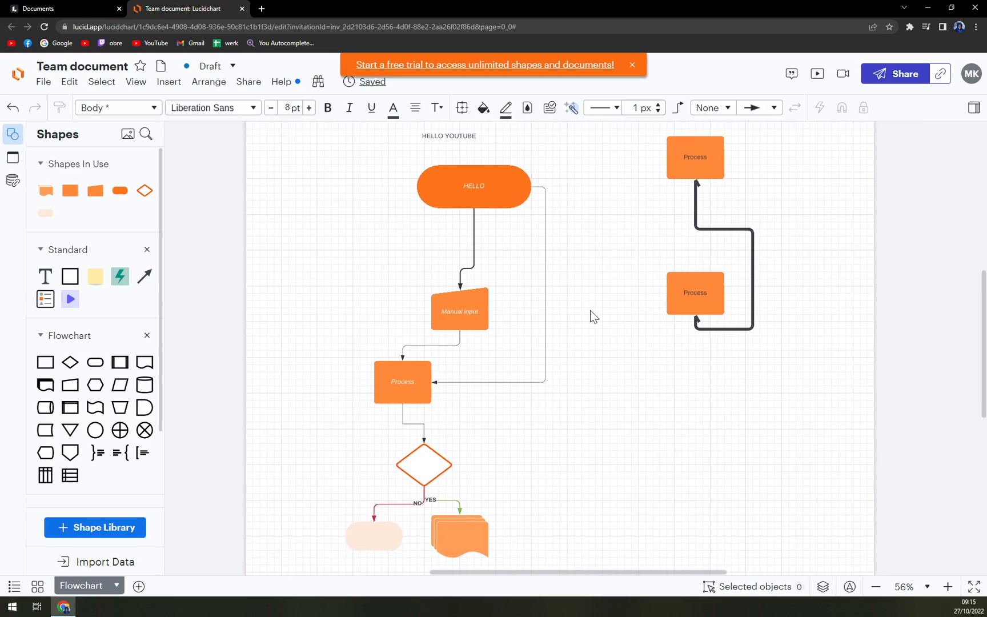
mouse_move(590, 211)
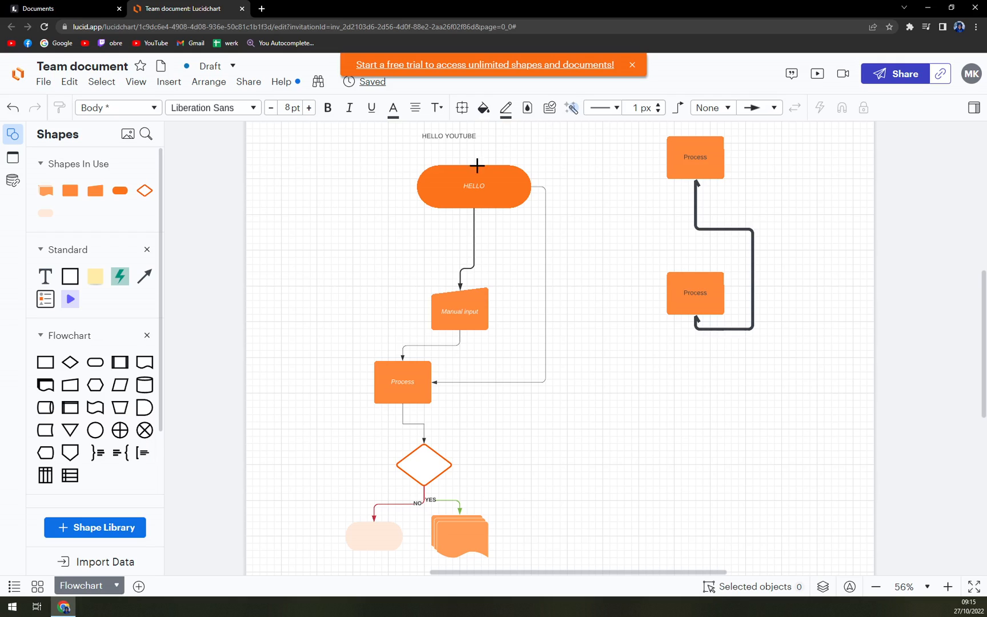
mouse_move(138, 586)
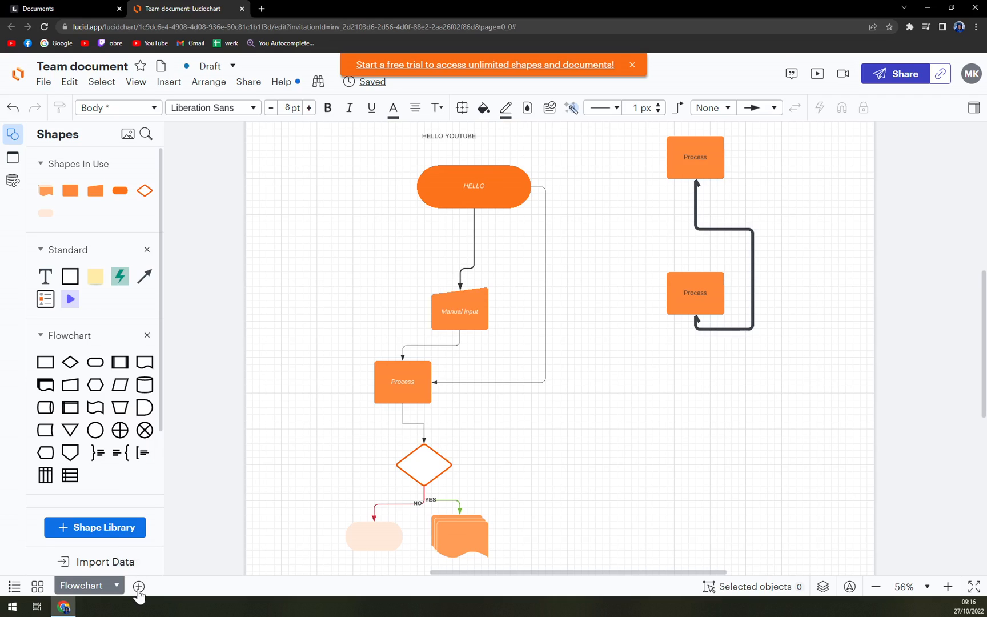
mouse_move(167, 597)
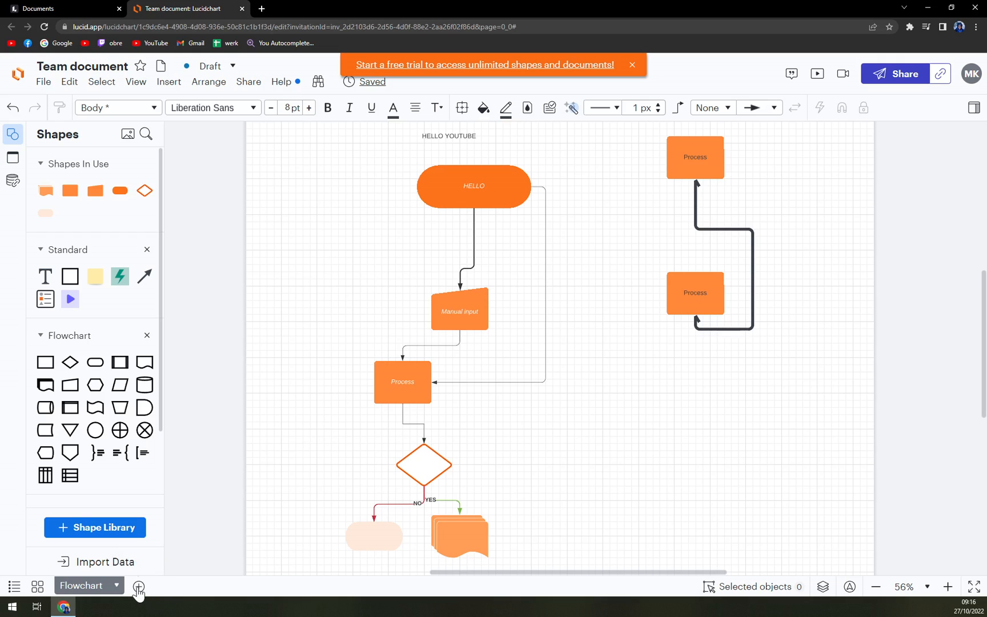
left_click(139, 586)
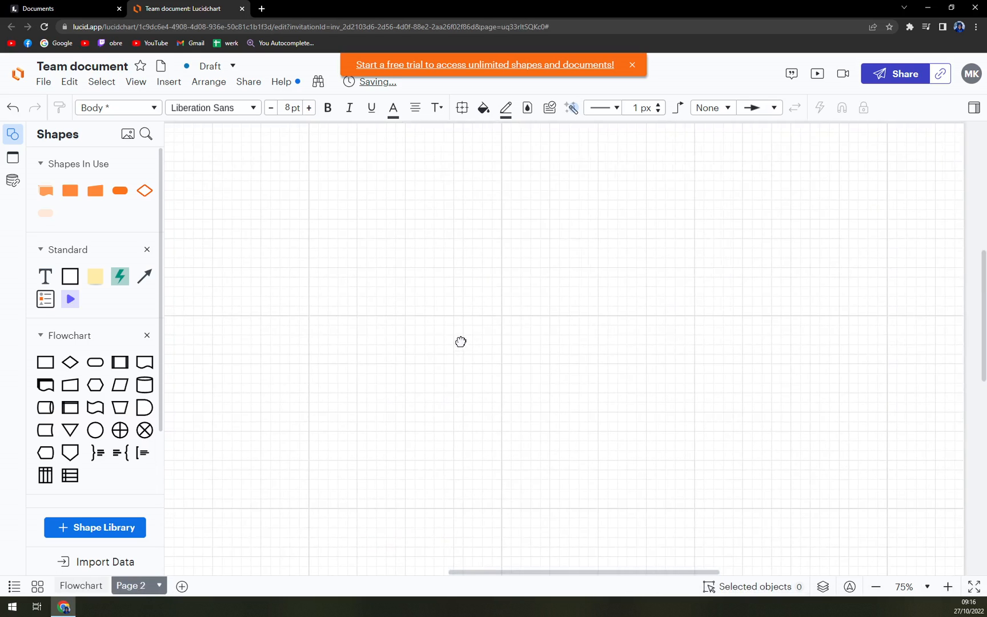
left_click(875, 586)
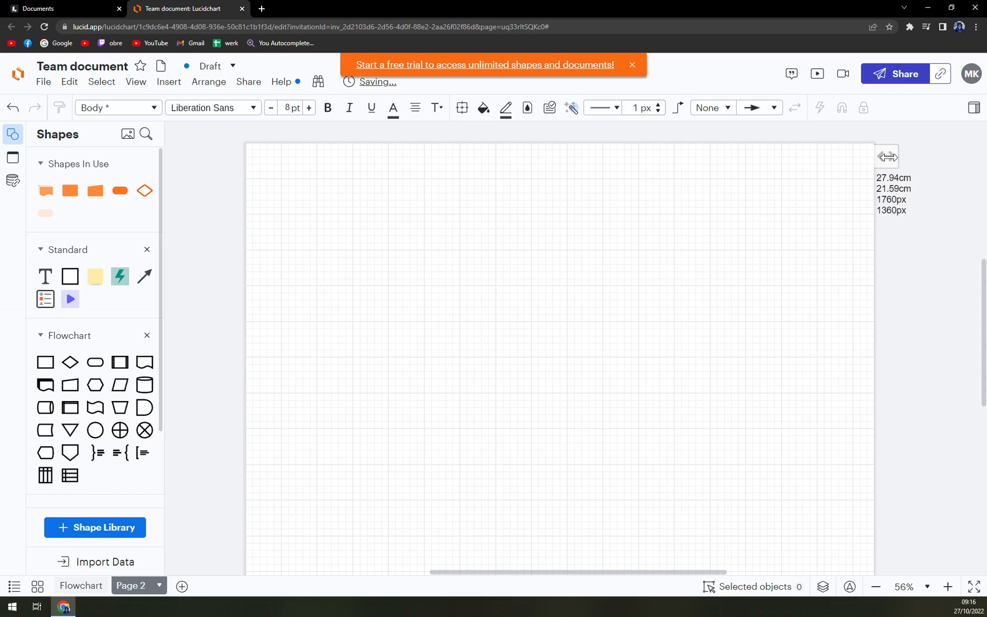
Step: Enlarge Page 2's canvas to roughly 2293 by 1619 pixels by dragging its edges
left_click_drag(888, 156, 929, 156)
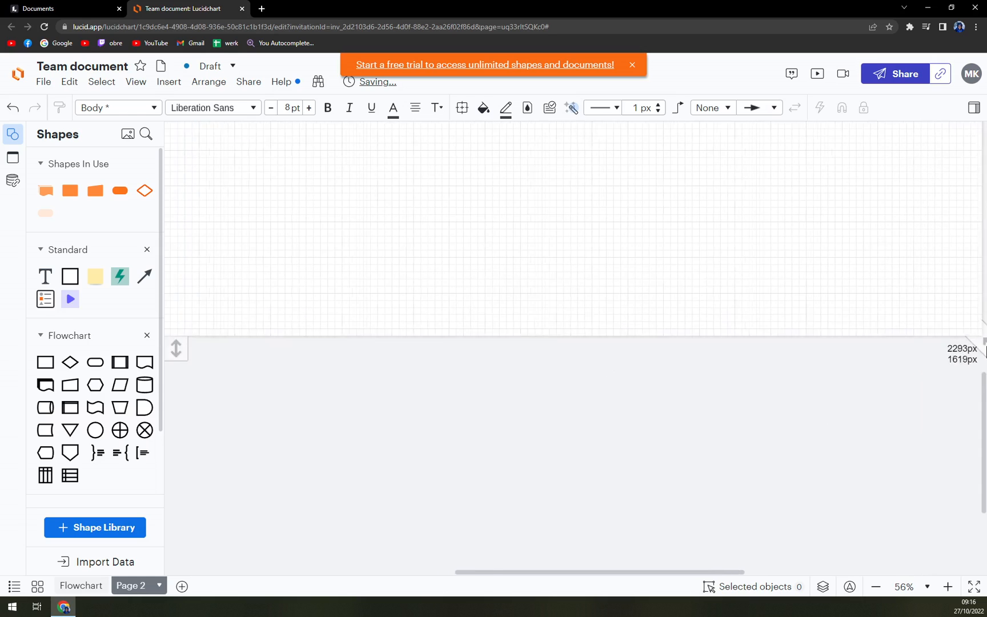
left_click_drag(976, 350, 902, 340)
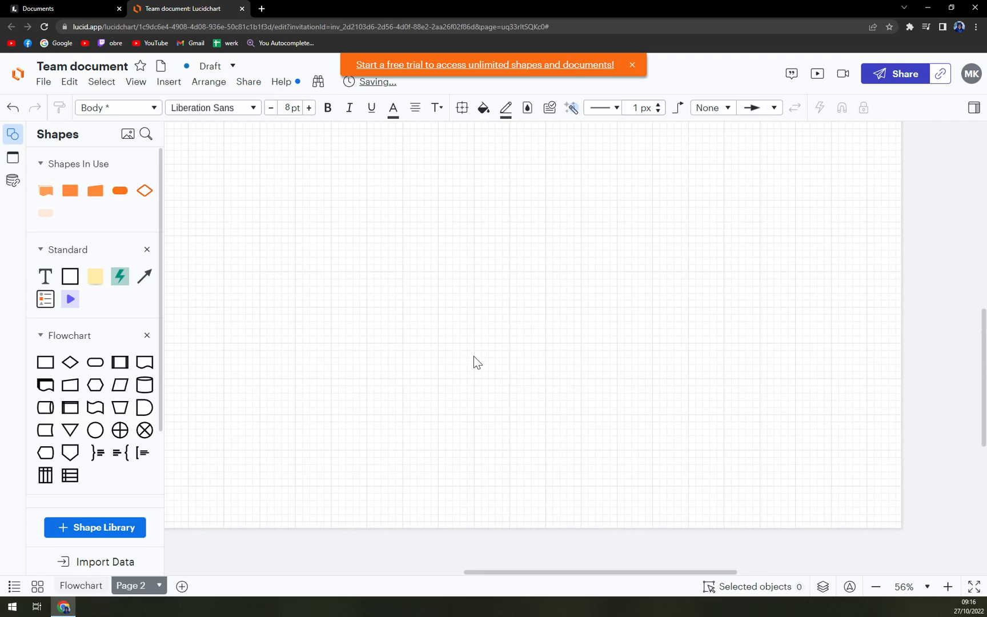
right_click(132, 585)
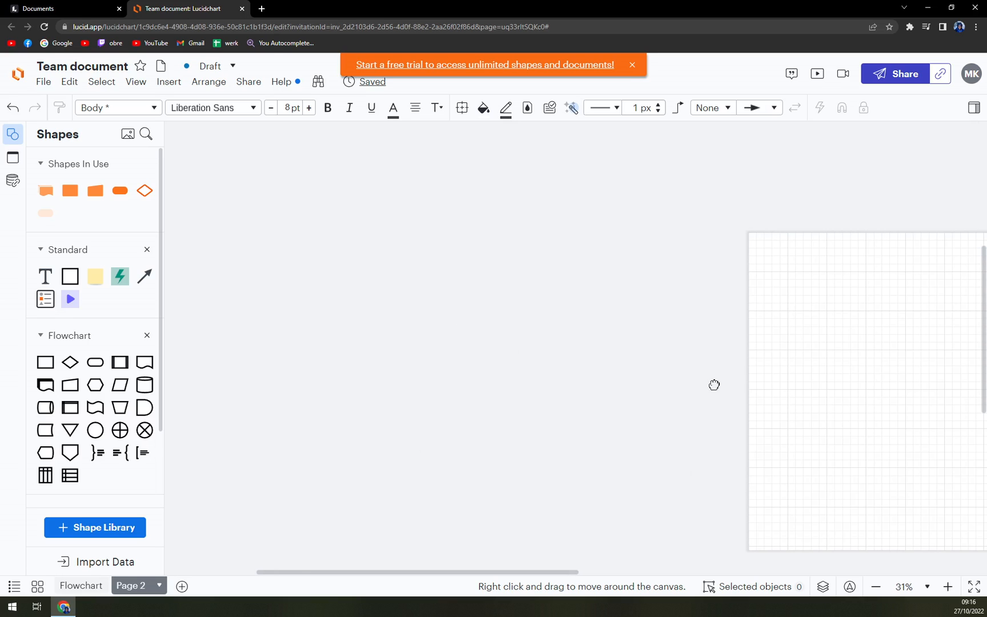
left_click_drag(715, 385, 517, 365)
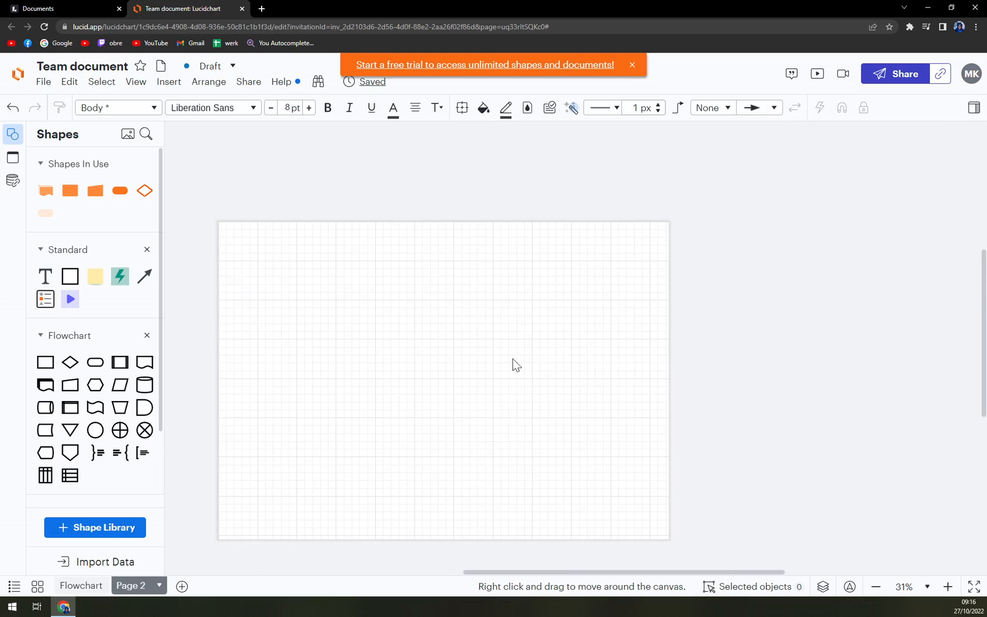